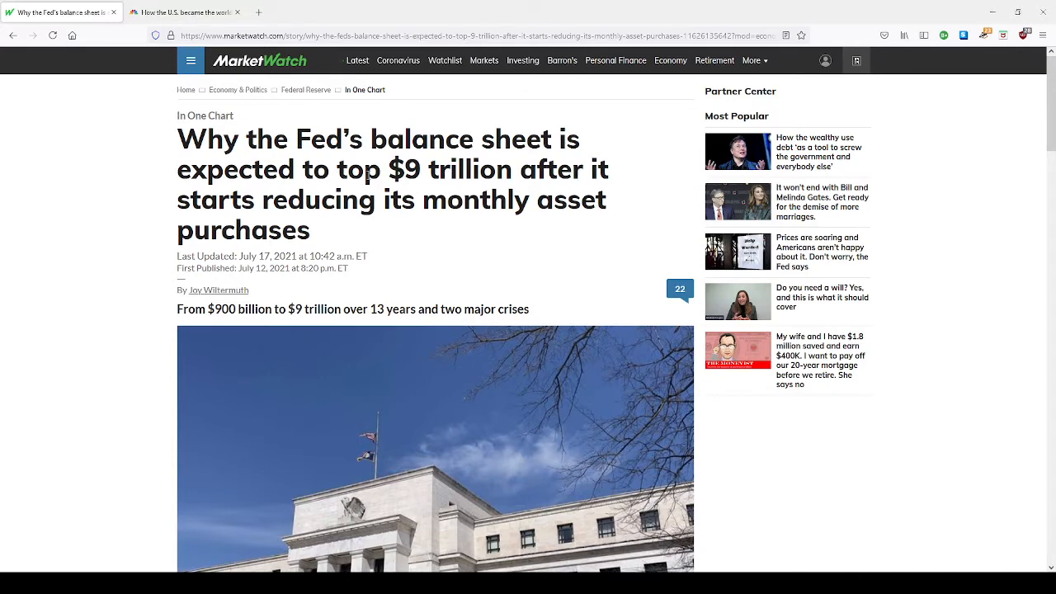
Scroll through the opening paragraphs, highlight the $9 trillion peak projection, and reach the chart.
scroll("down", 3)
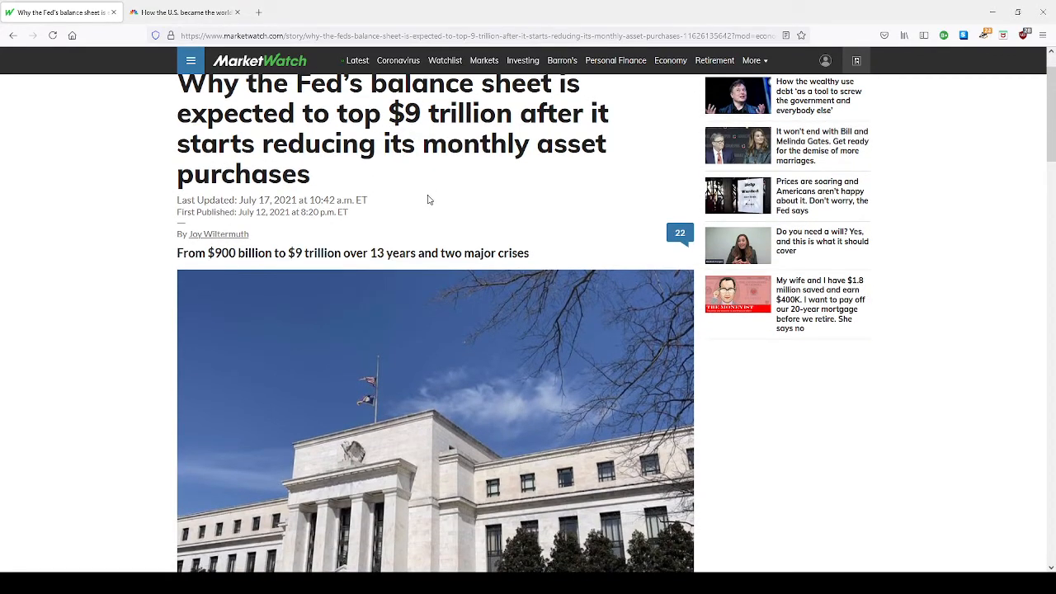
mouse_move(421, 196)
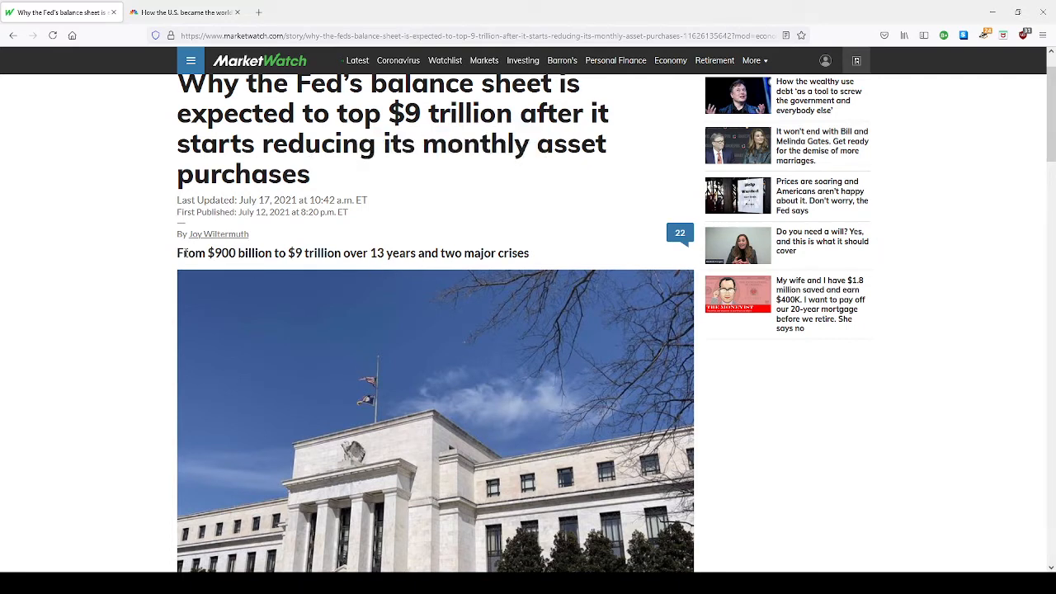
left_click_drag(175, 253, 487, 252)
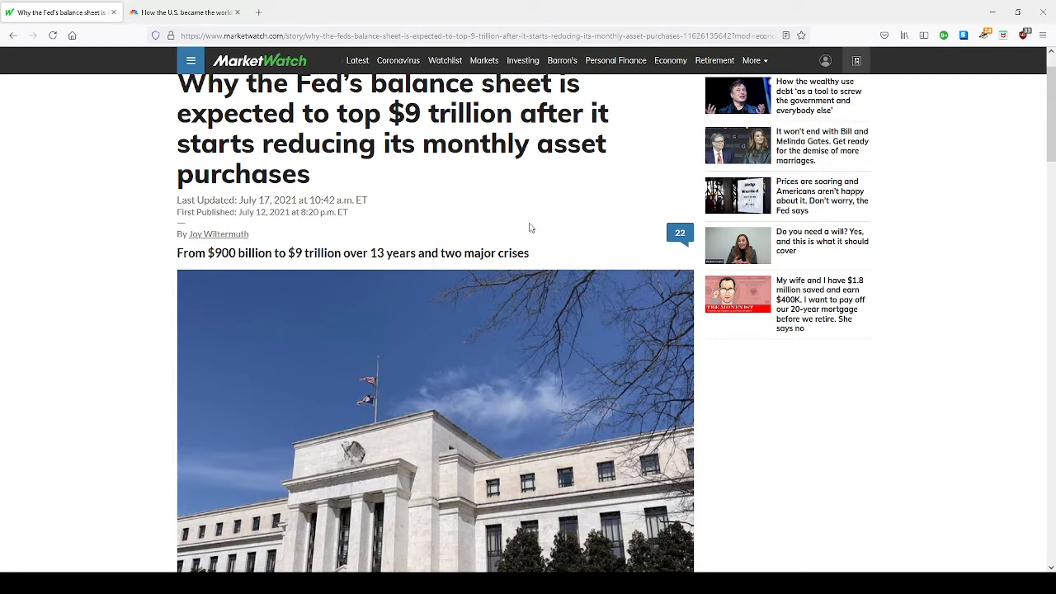
mouse_move(272, 249)
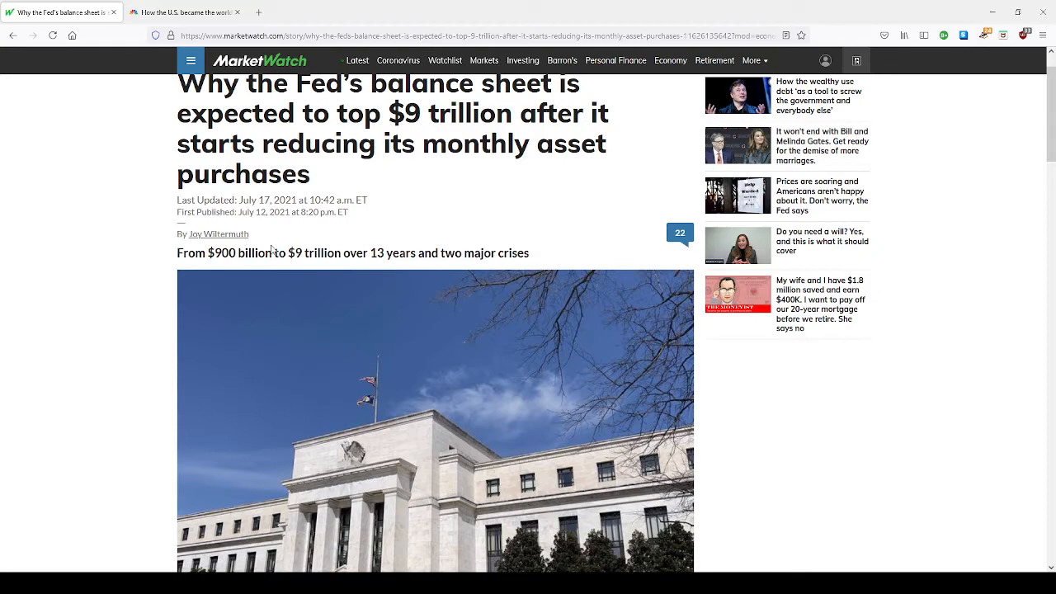
scroll("down", 3)
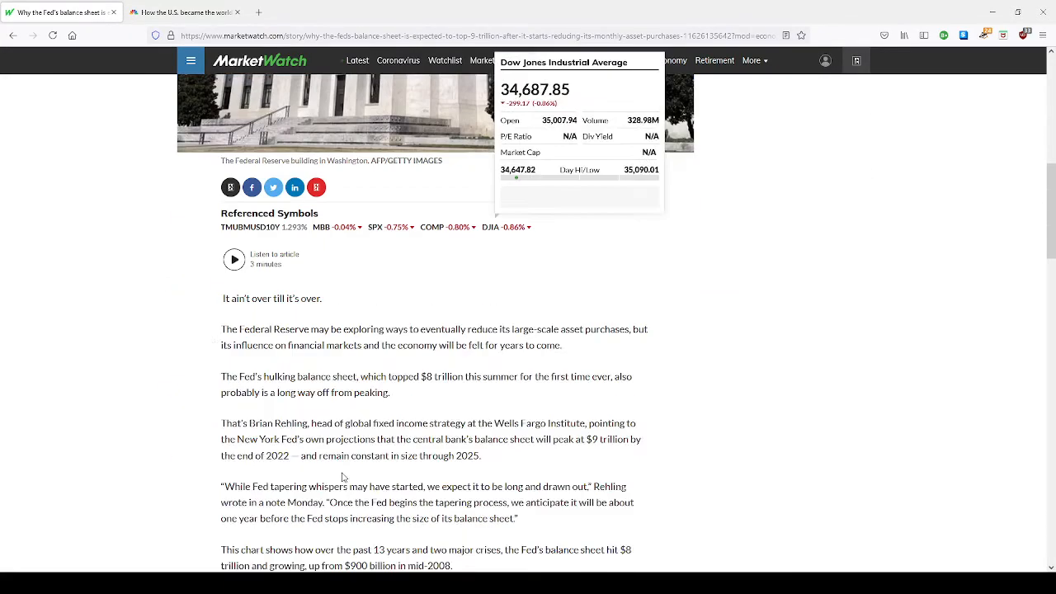
scroll("down", 3)
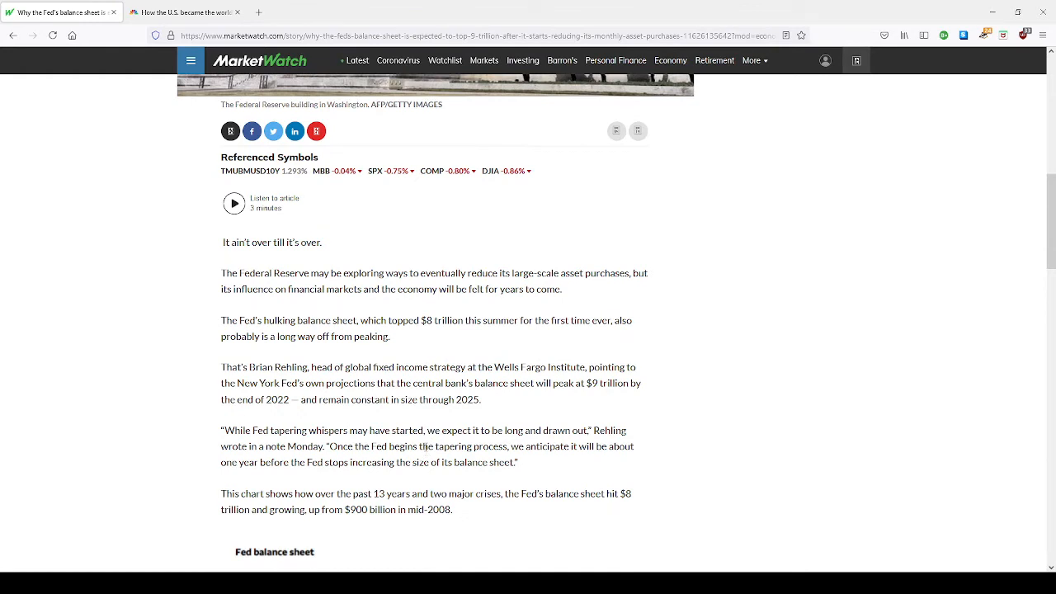
scroll("down", 3)
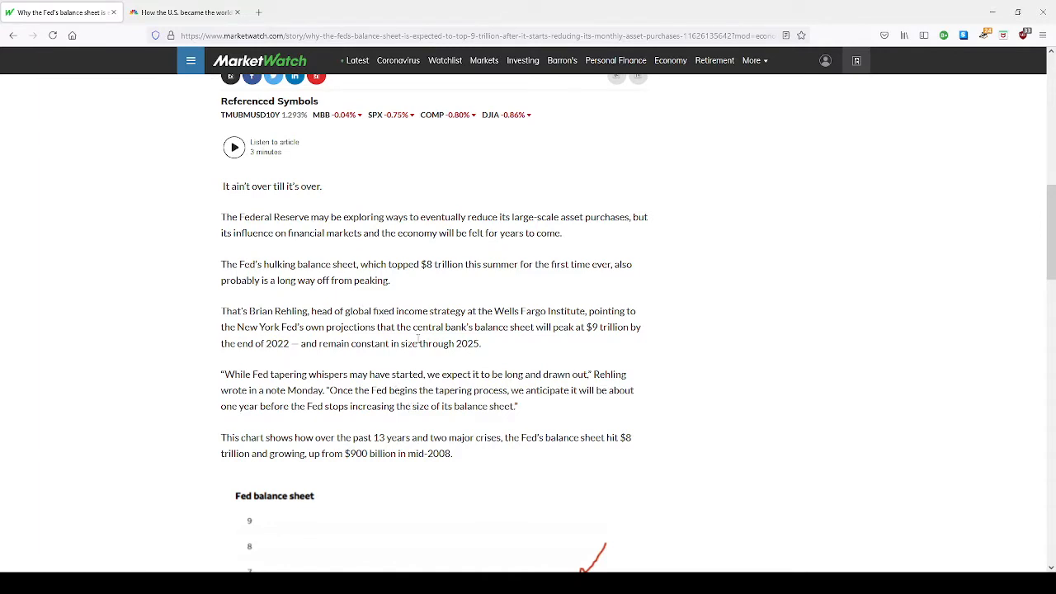
left_click_drag(433, 327, 598, 326)
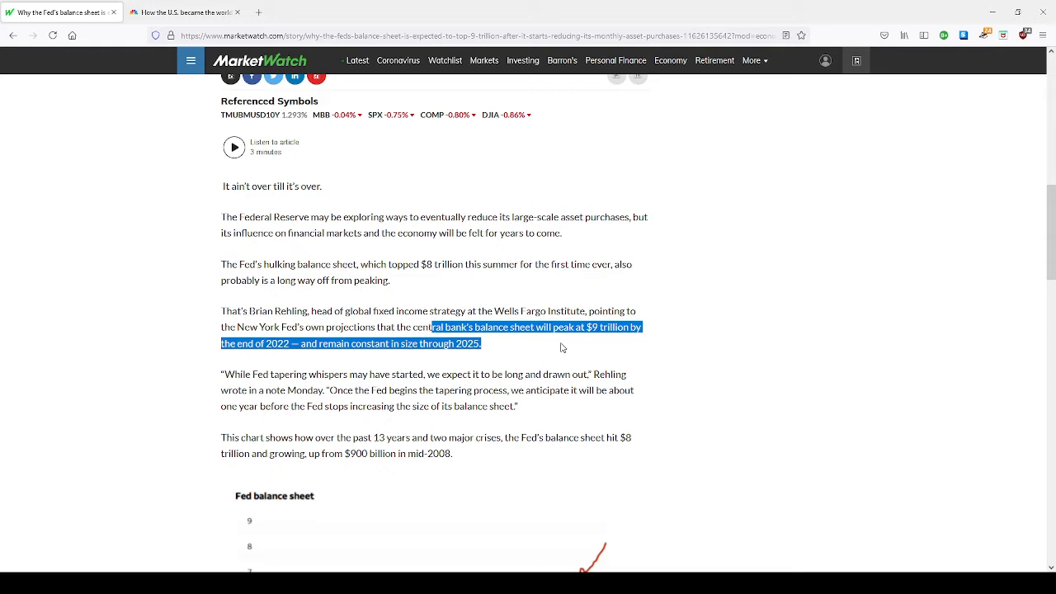
mouse_move(508, 351)
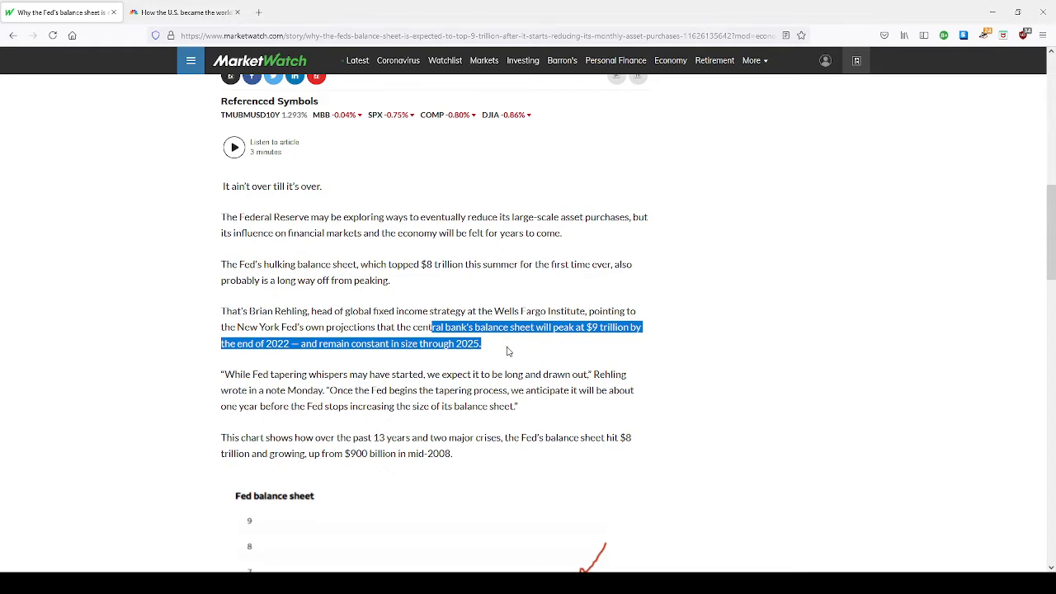
scroll("down", 3)
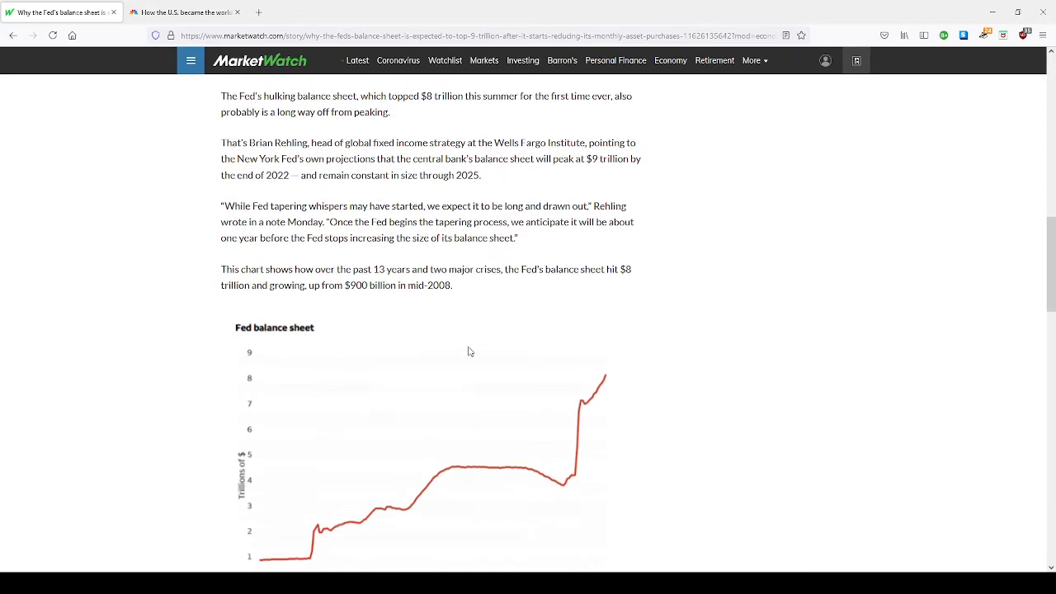
Scroll past the chart to the paragraphs on Treasury holdings and Rehling's liquidity remarks.
scroll("down", 3)
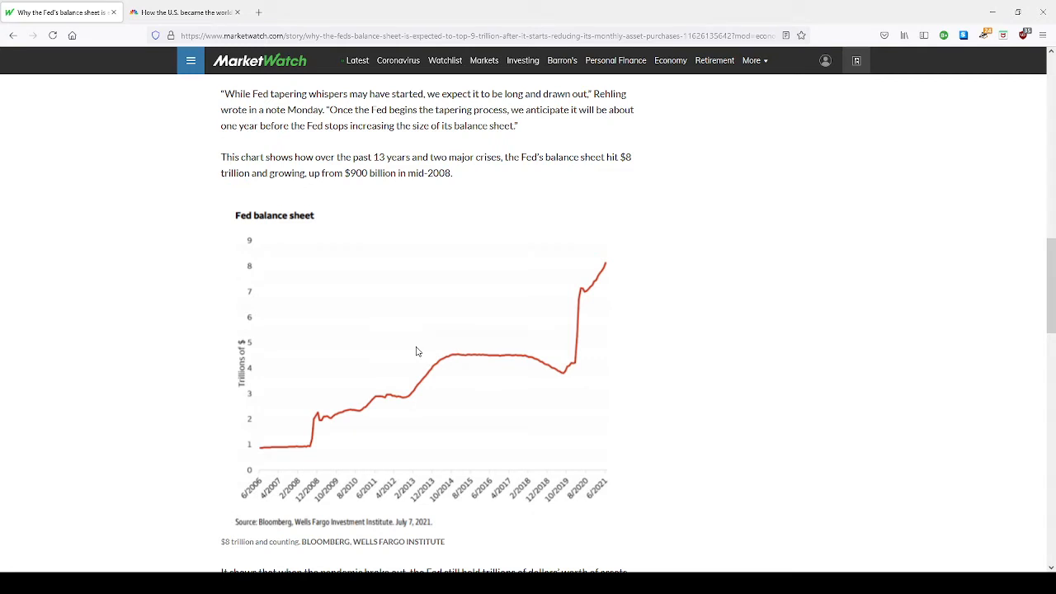
mouse_move(659, 348)
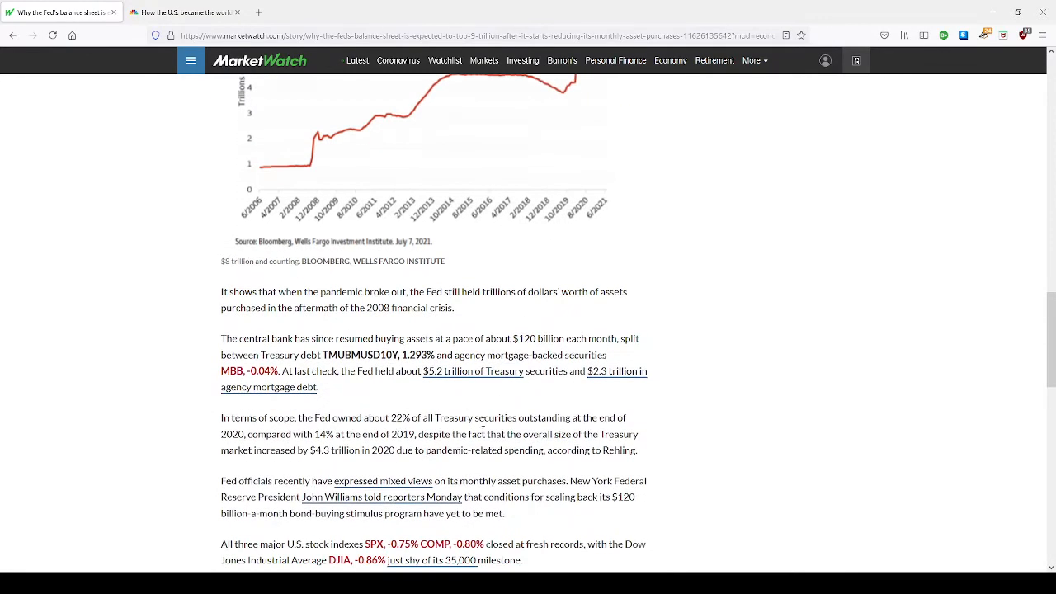
scroll("down", 3)
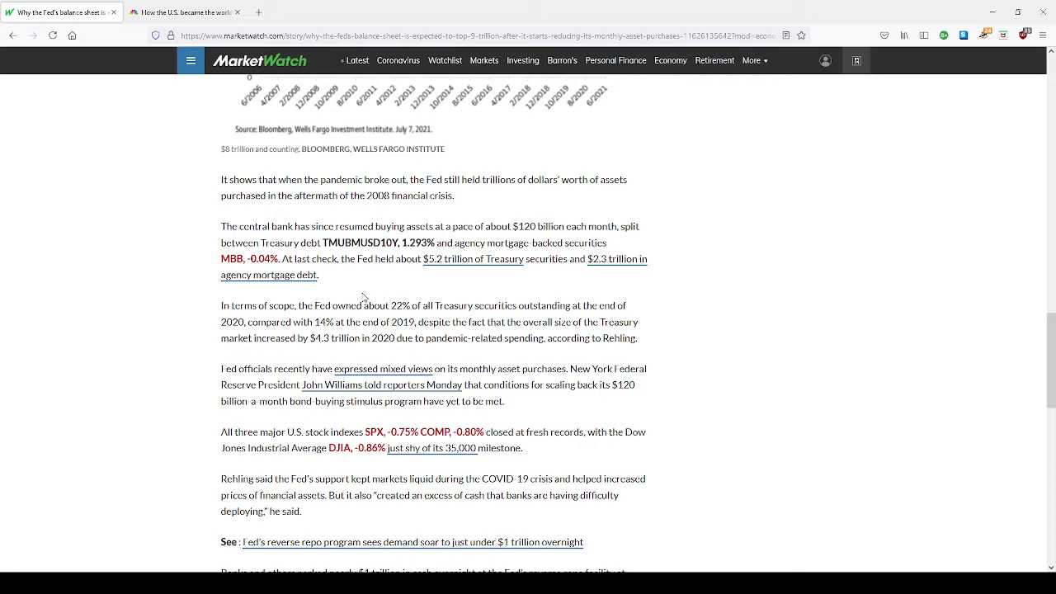
scroll("down", 3)
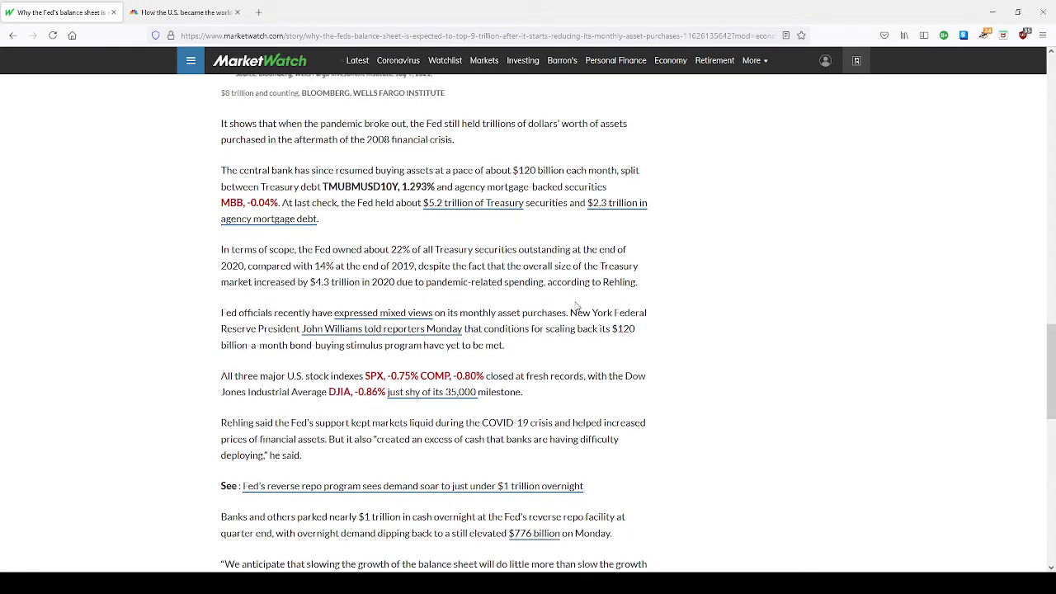
scroll("down", 3)
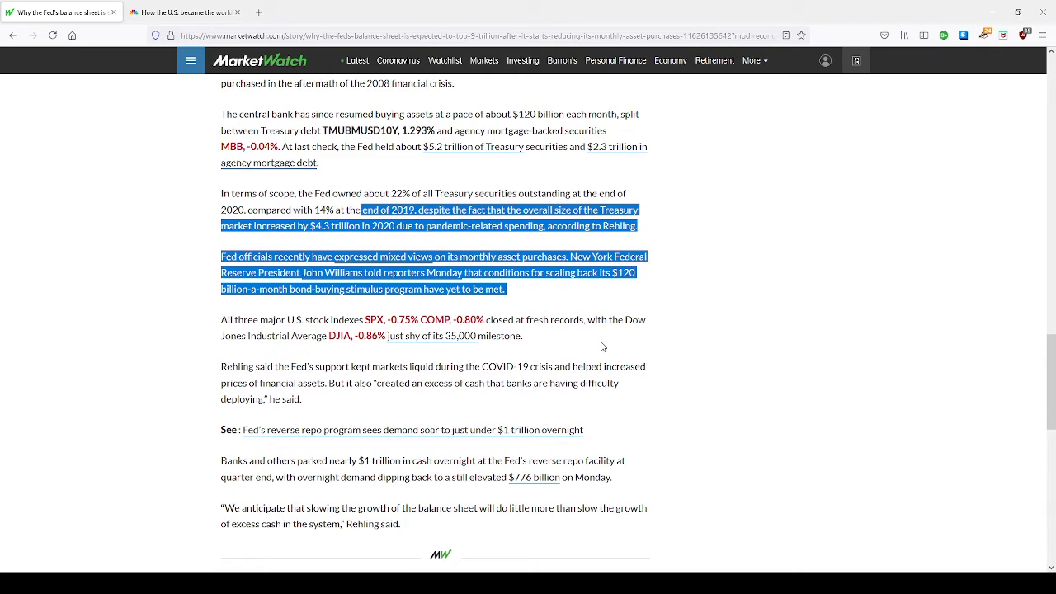
mouse_move(597, 352)
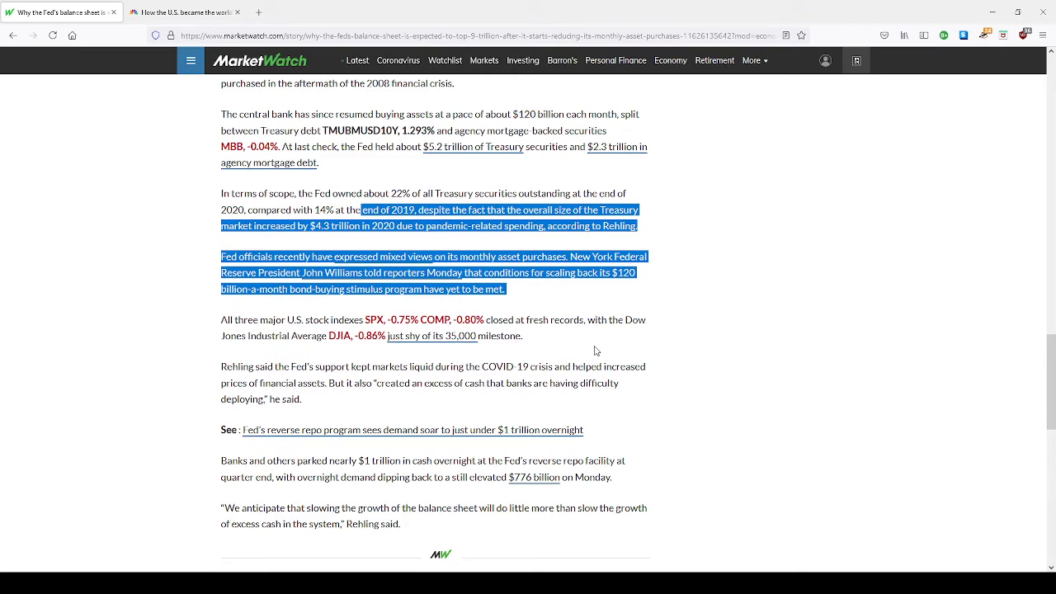
scroll("down", 3)
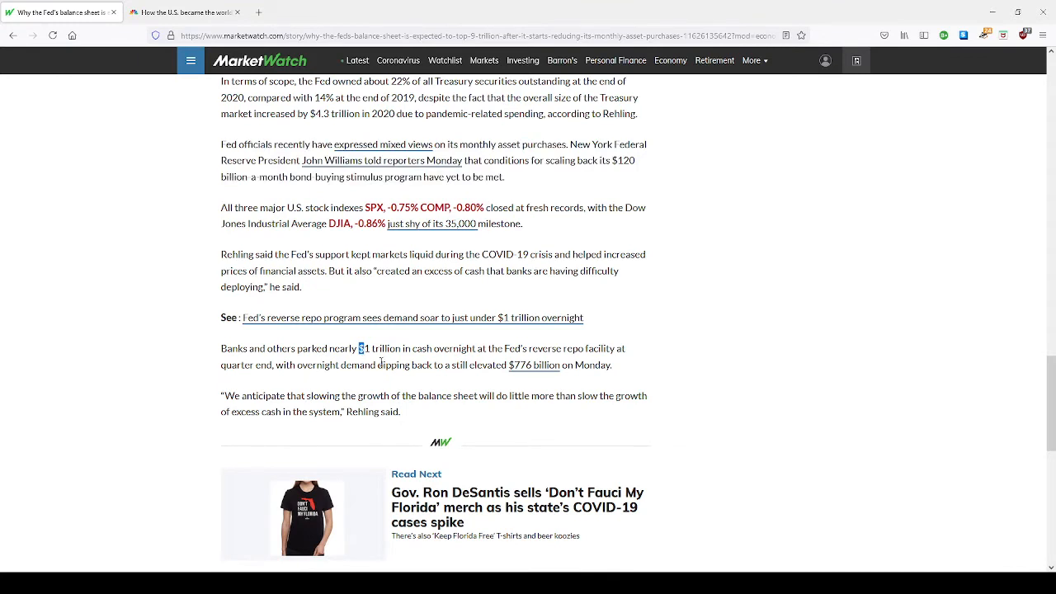
left_click_drag(359, 348, 486, 348)
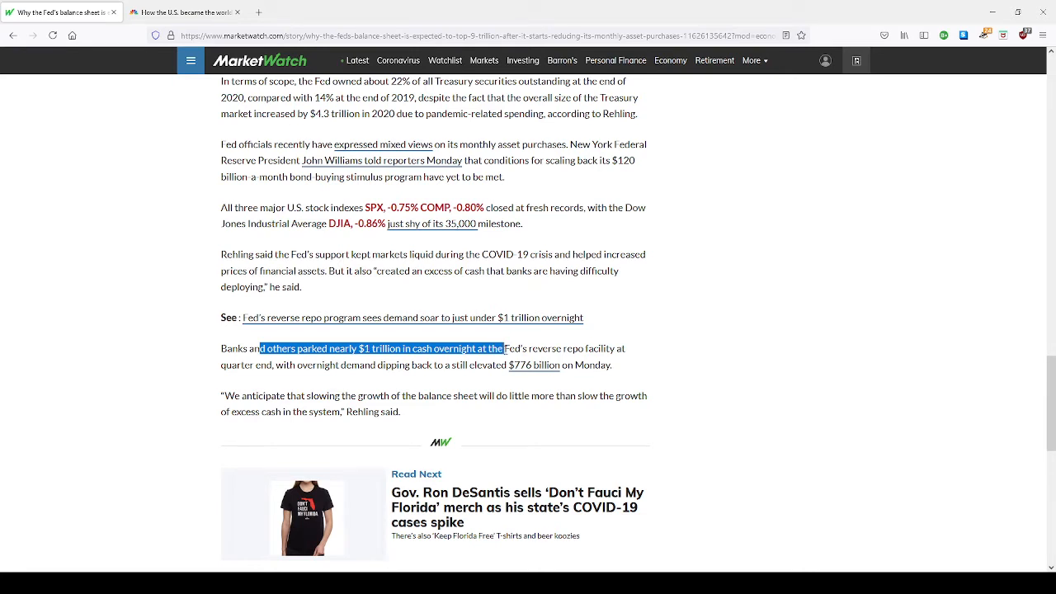
left_click_drag(503, 348, 625, 348)
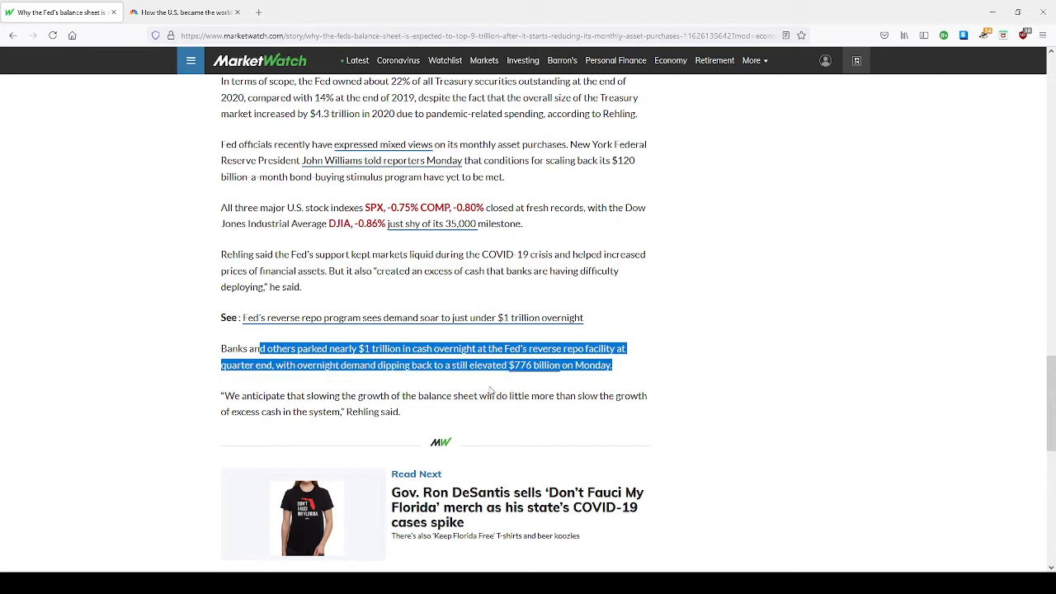
mouse_move(569, 389)
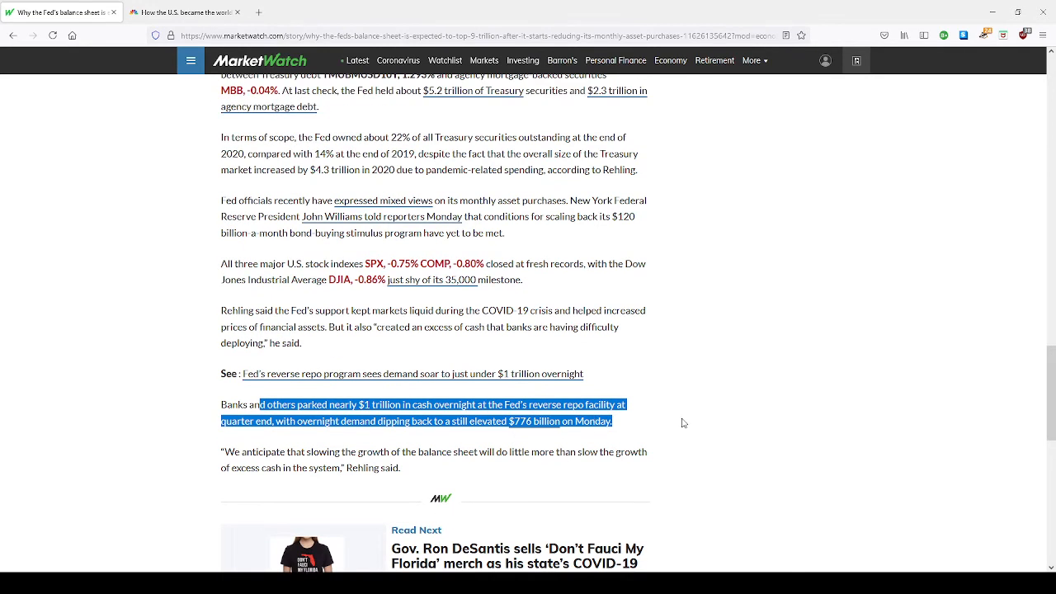
scroll("down", 3)
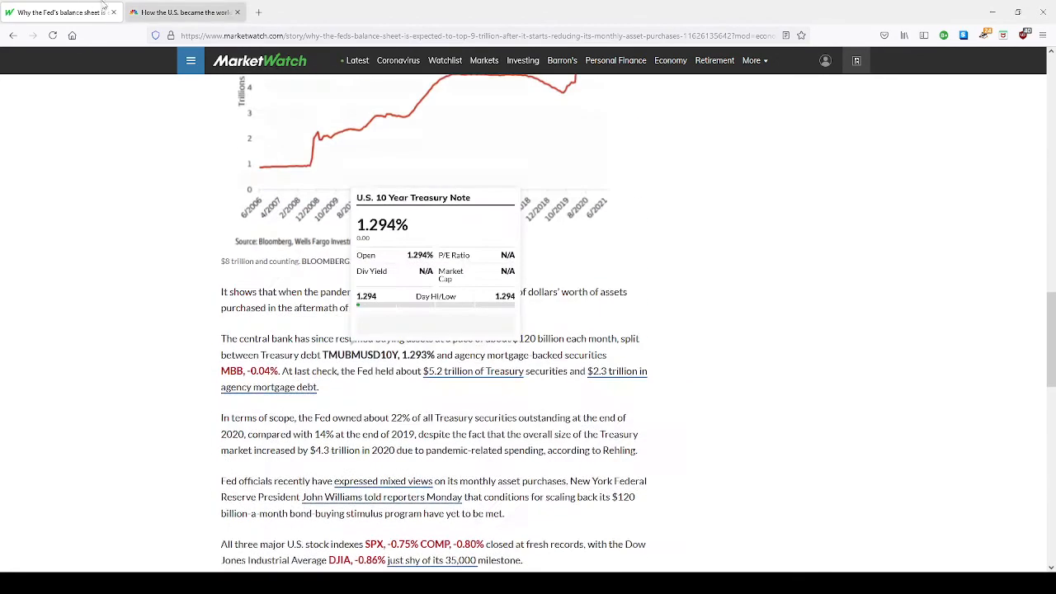
Switch to the CNBC bitcoin mining hub tab and highlight the 17% of miners key point.
left_click(182, 12)
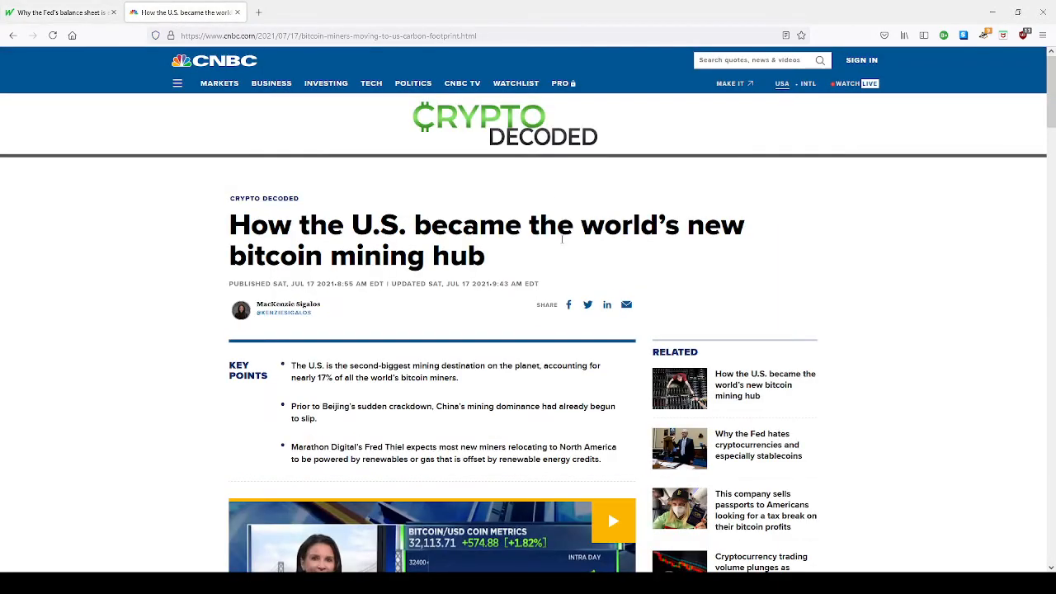
scroll("down", 3)
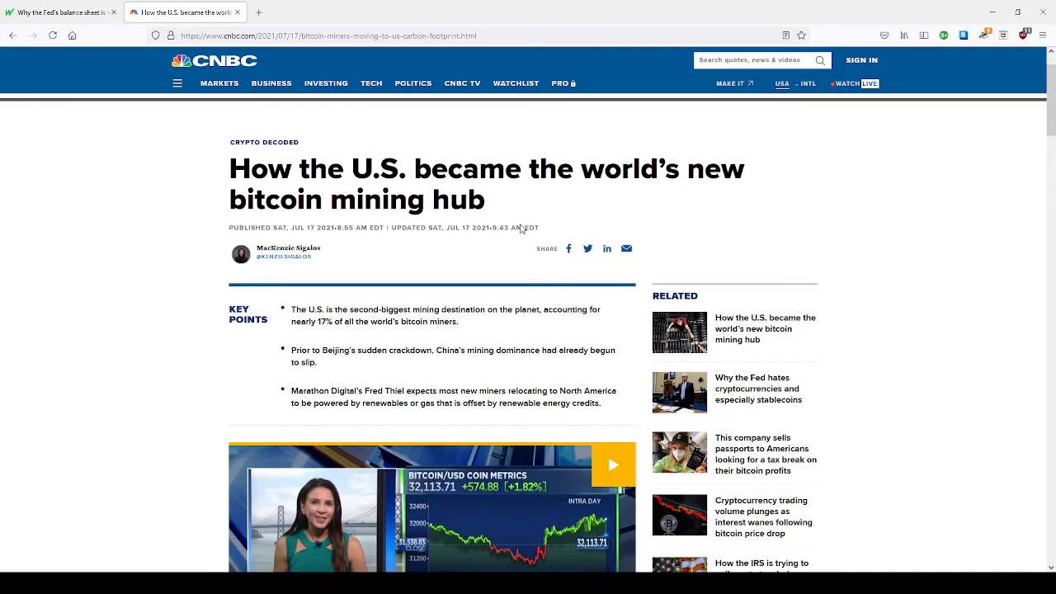
mouse_move(380, 346)
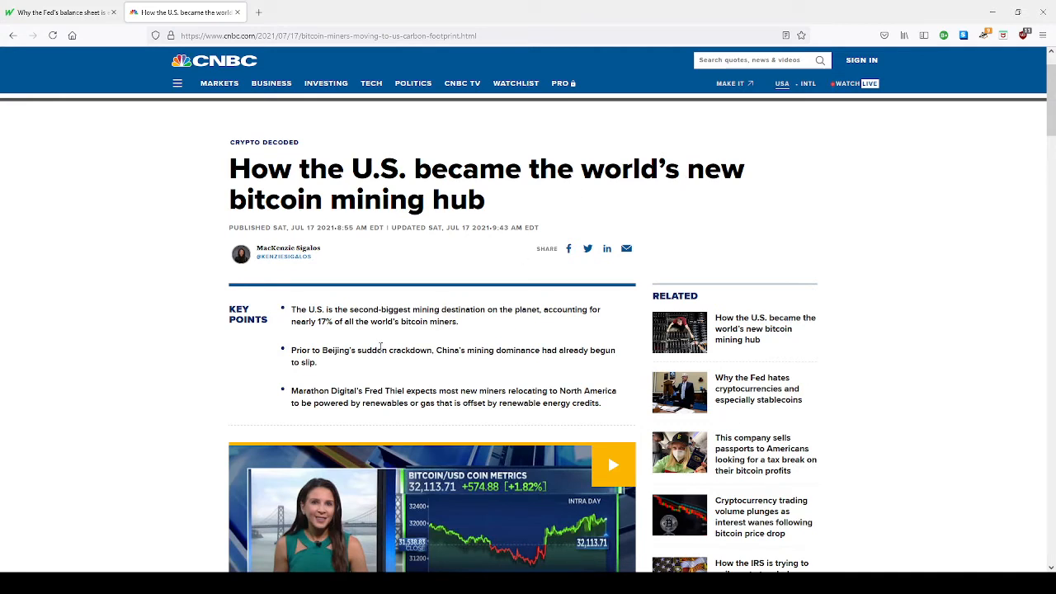
left_click_drag(458, 309, 602, 310)
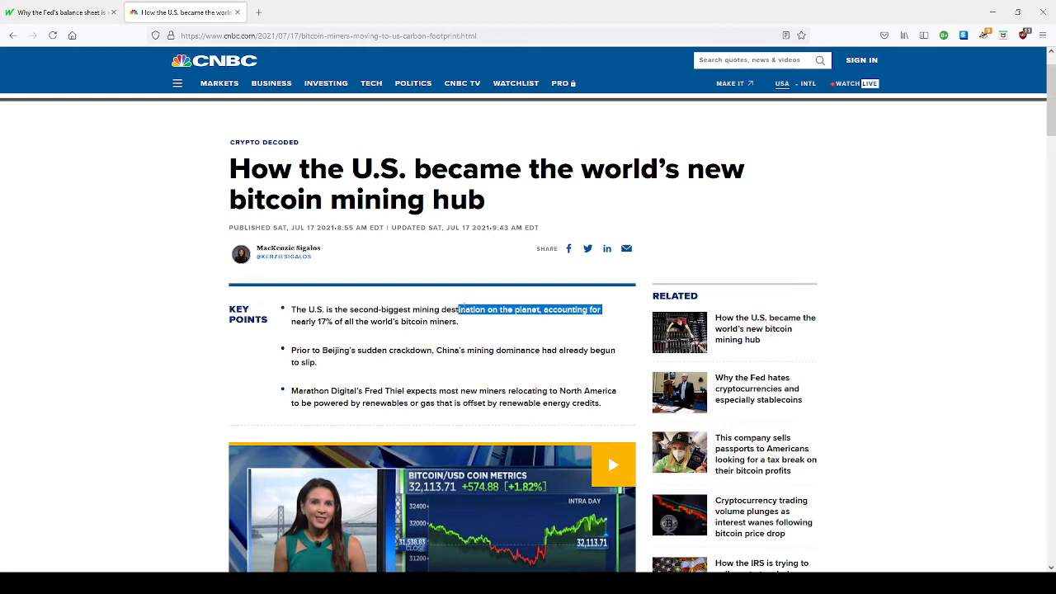
left_click_drag(602, 309, 291, 309)
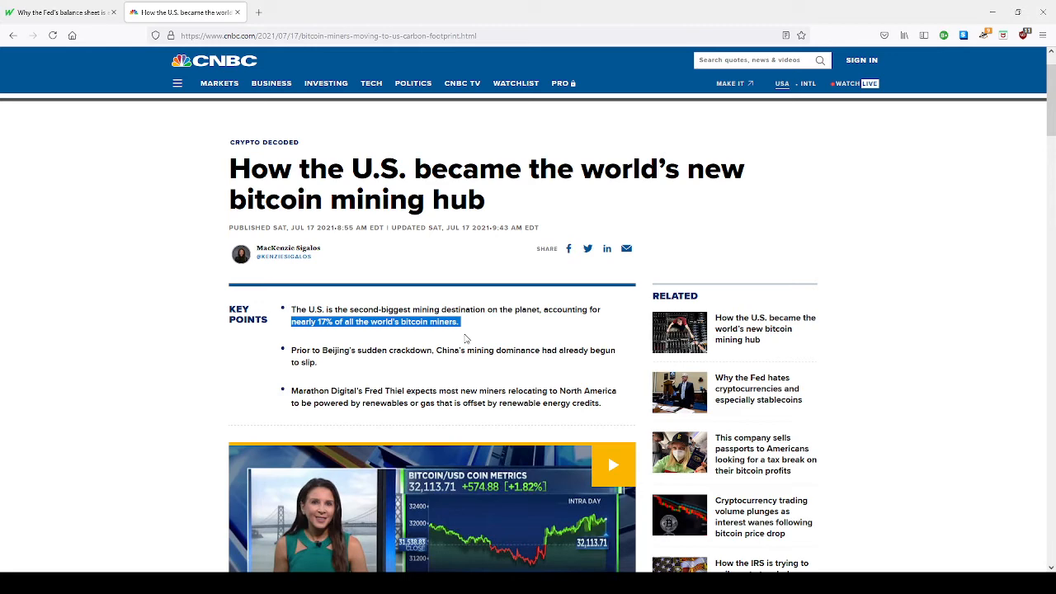
scroll("down", 3)
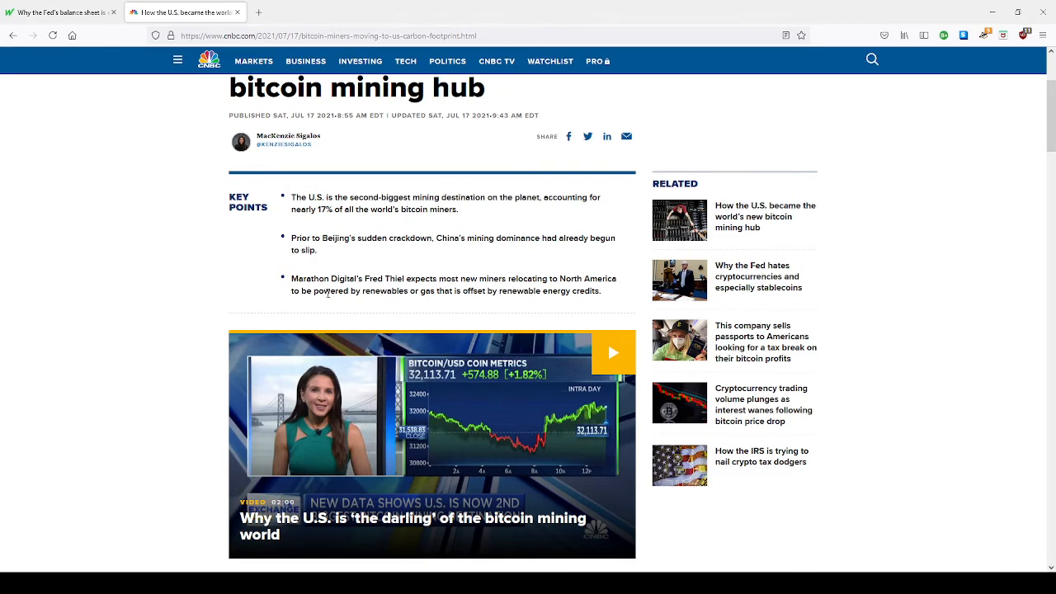
scroll("down", 3)
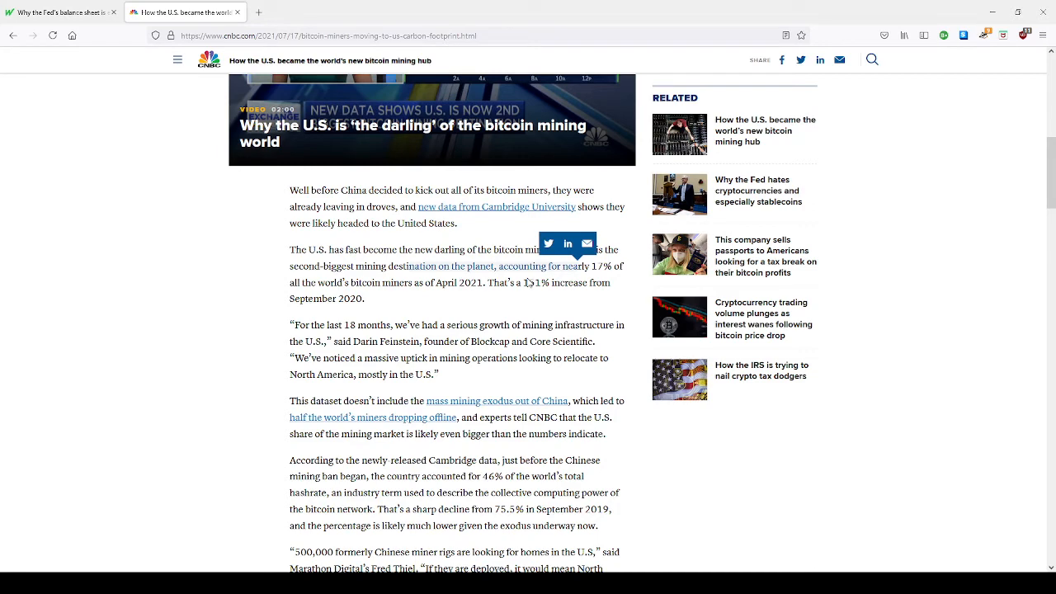
mouse_move(471, 299)
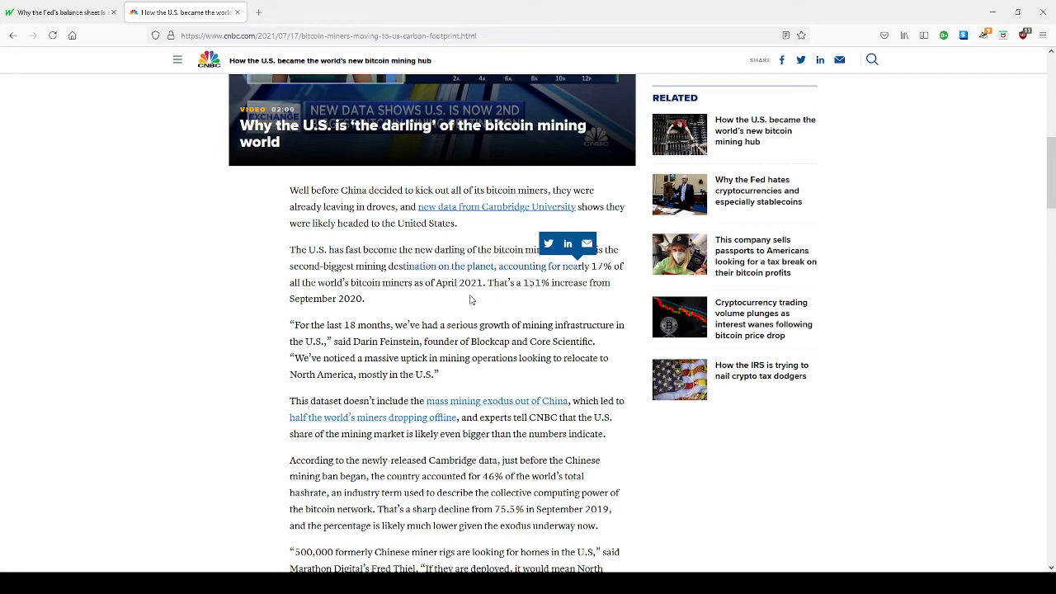
scroll("down", 3)
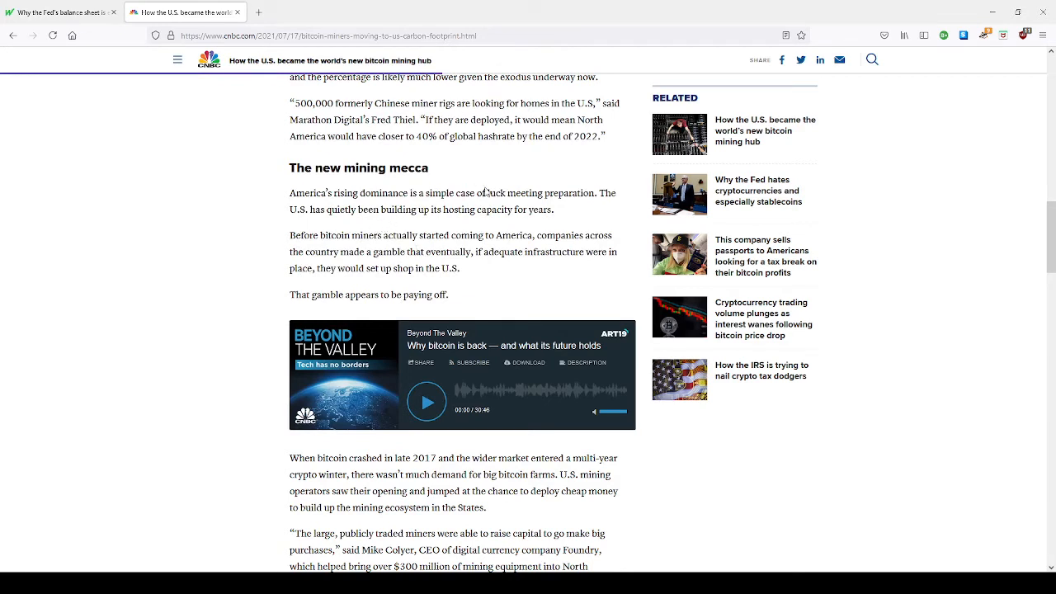
mouse_move(494, 236)
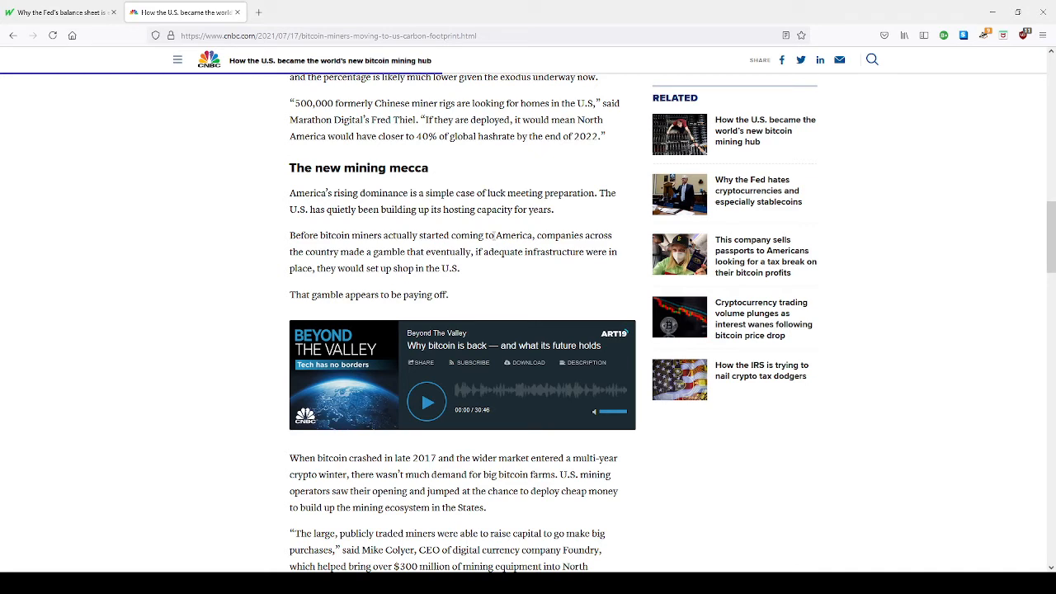
left_click_drag(290, 167, 460, 209)
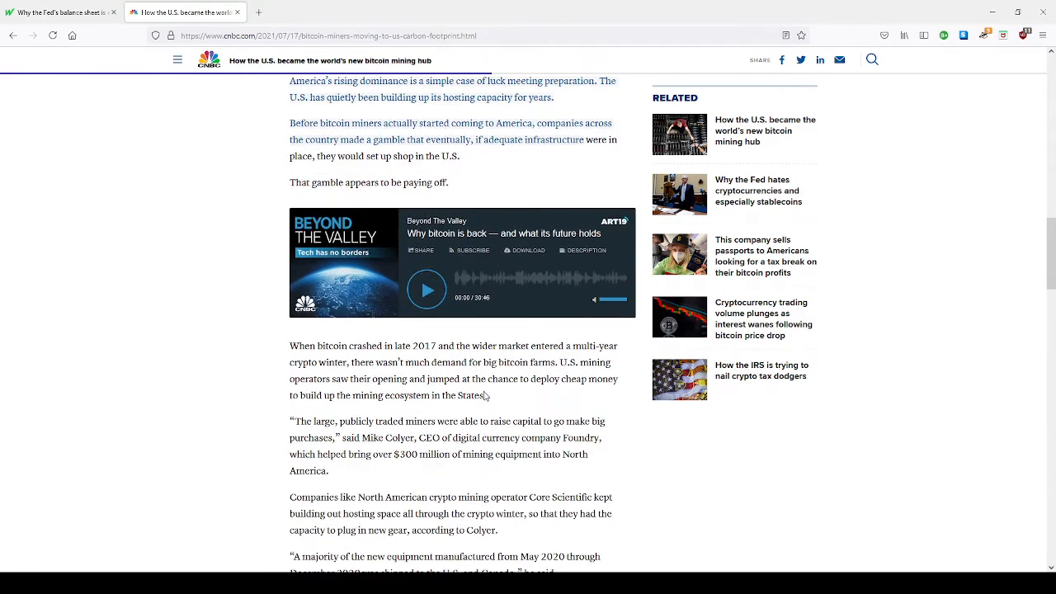
scroll("down", 3)
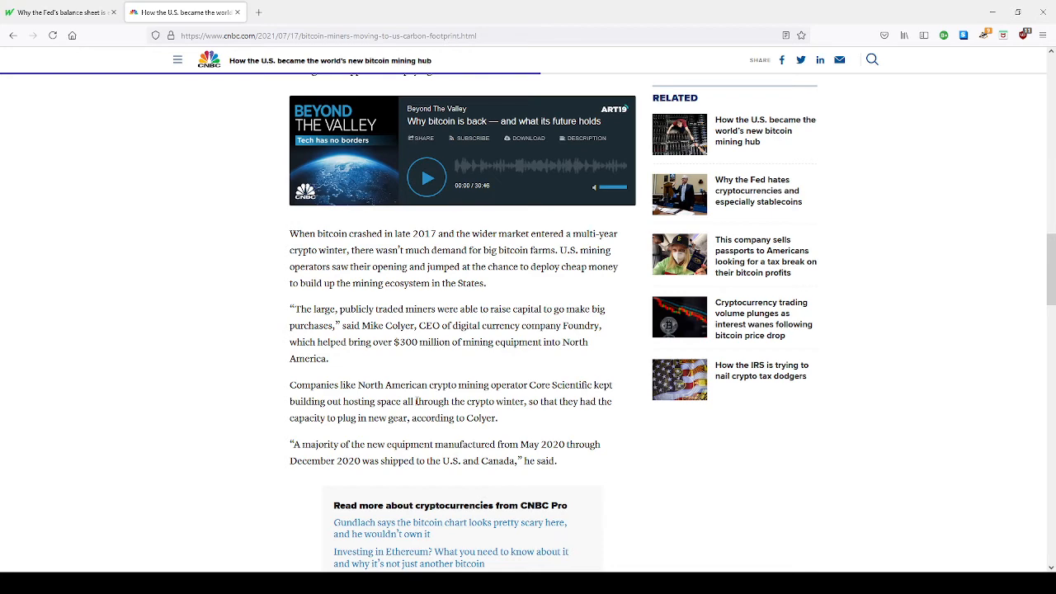
mouse_move(416, 339)
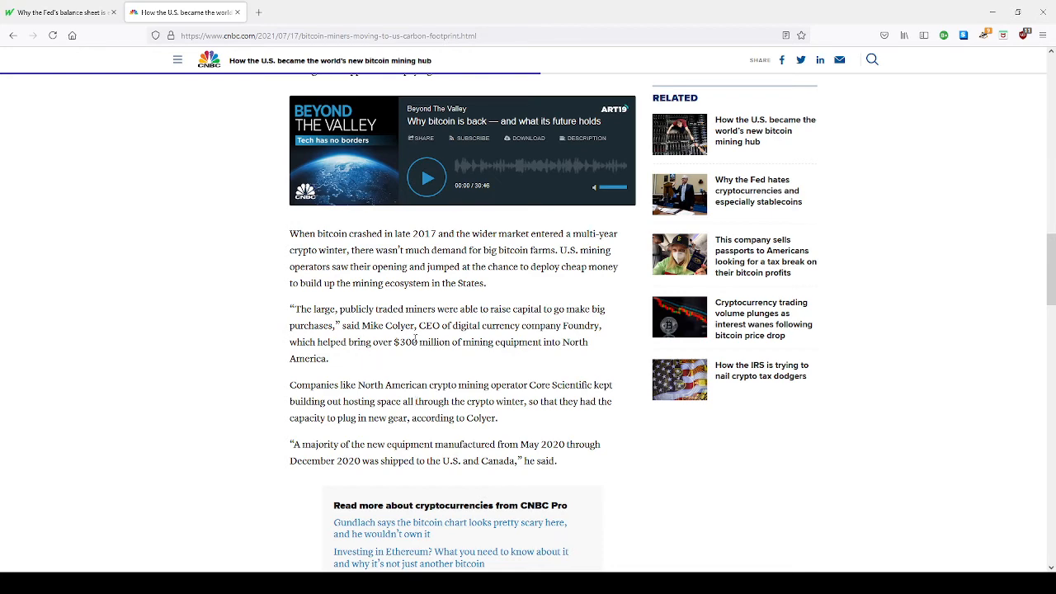
scroll("down", 3)
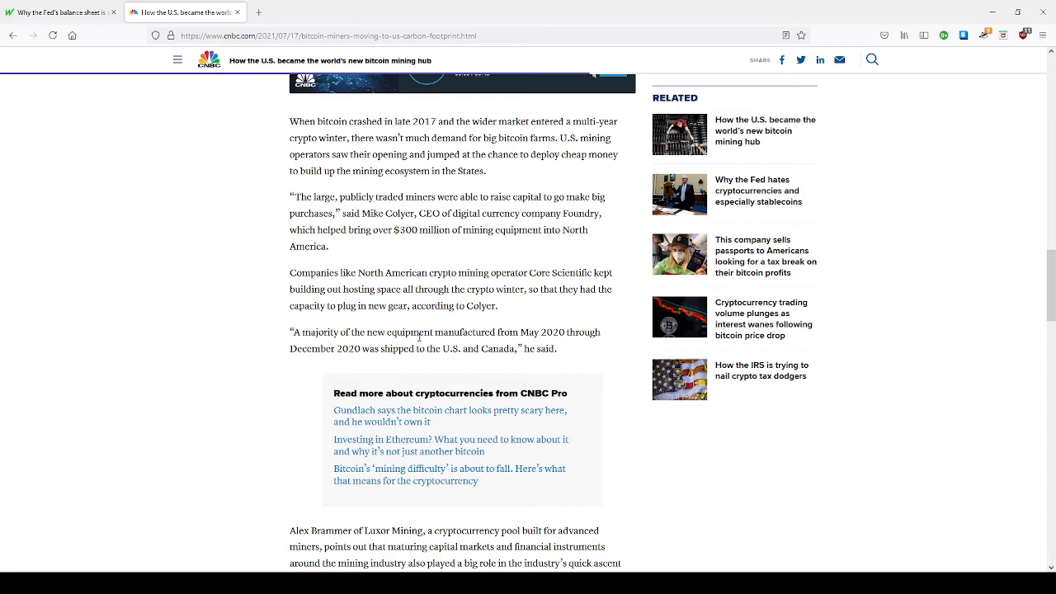
scroll("down", 3)
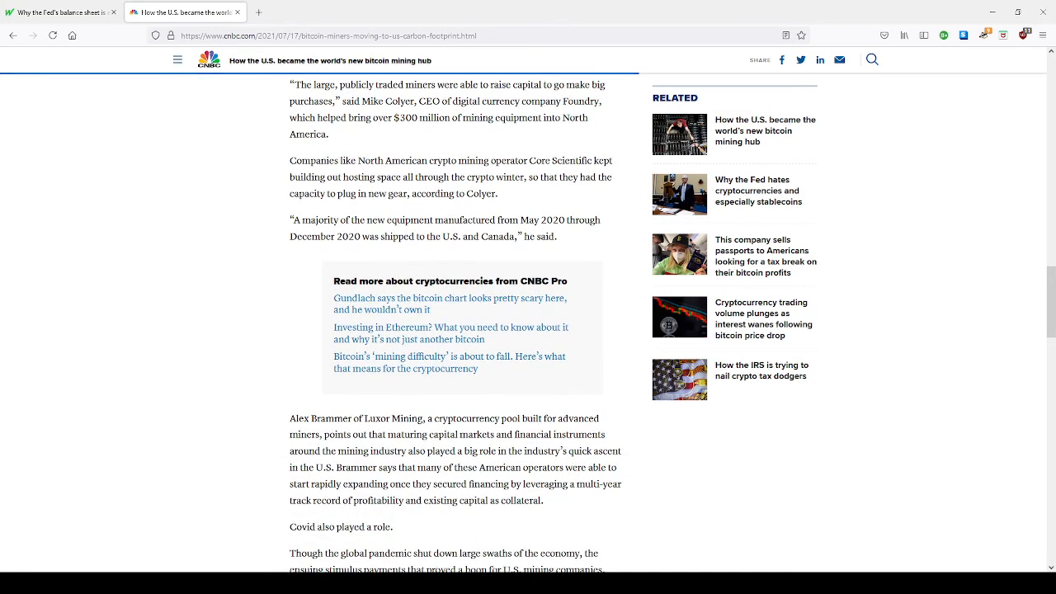
scroll("down", 3)
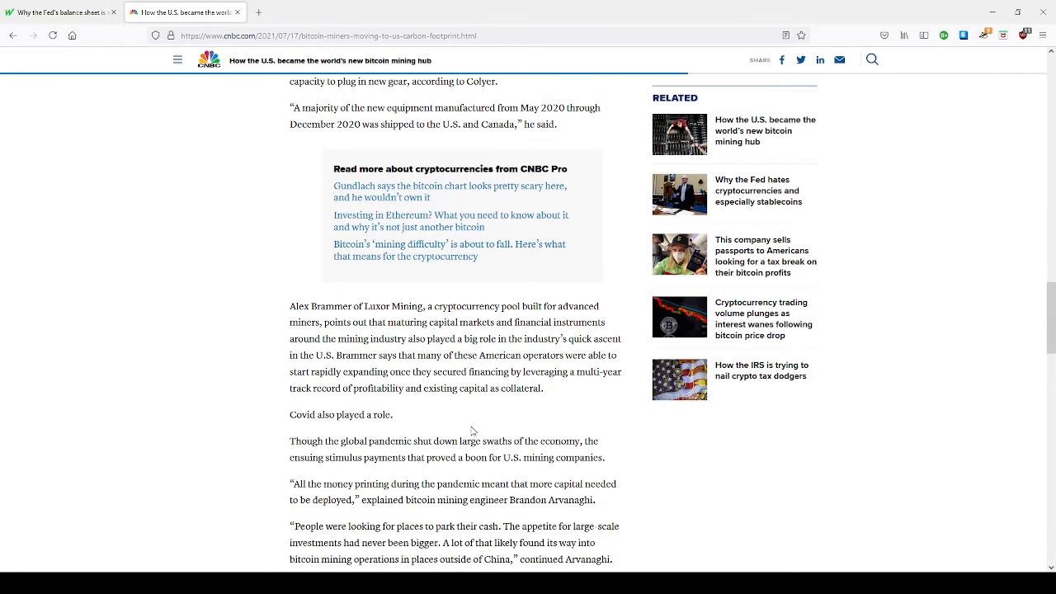
scroll("down", 3)
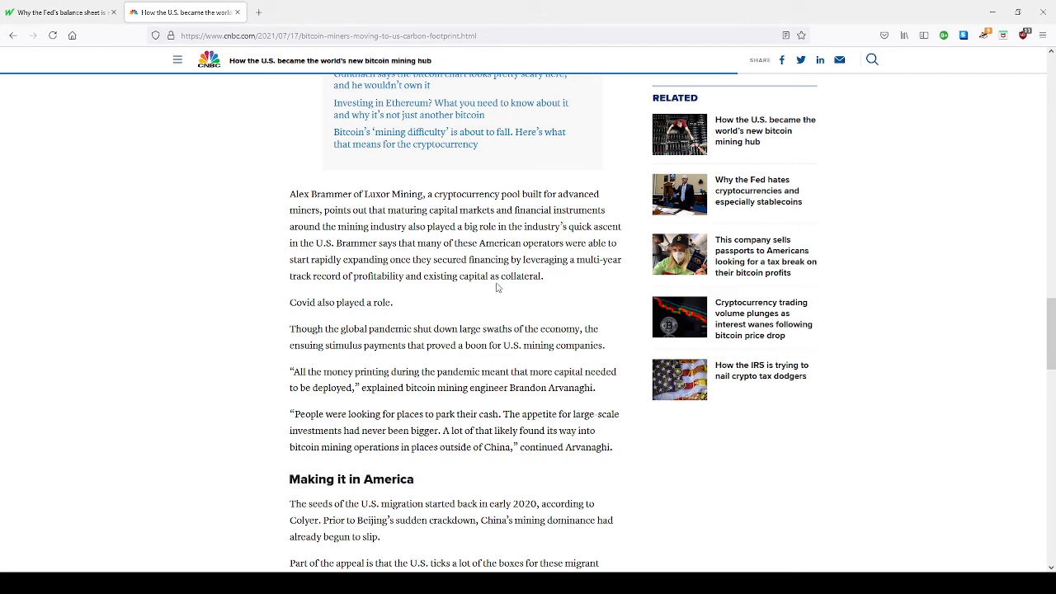
mouse_move(440, 242)
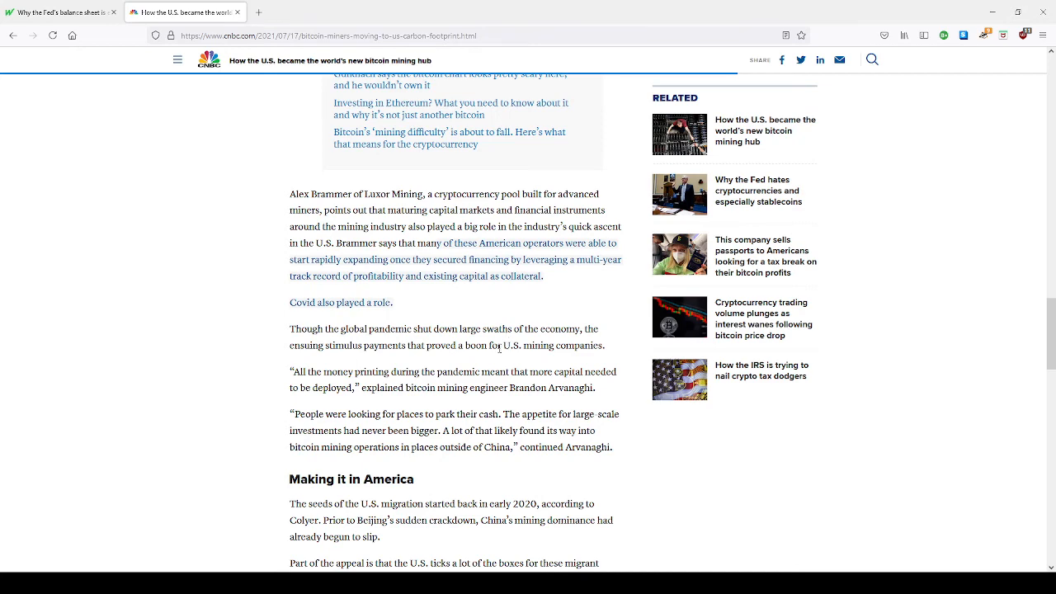
scroll("down", 3)
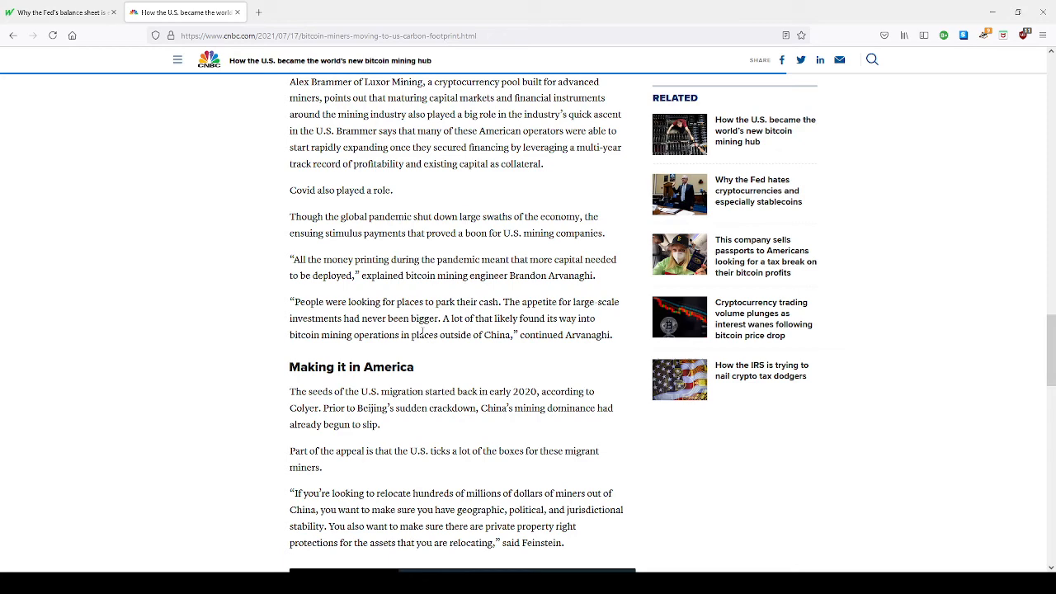
scroll("down", 3)
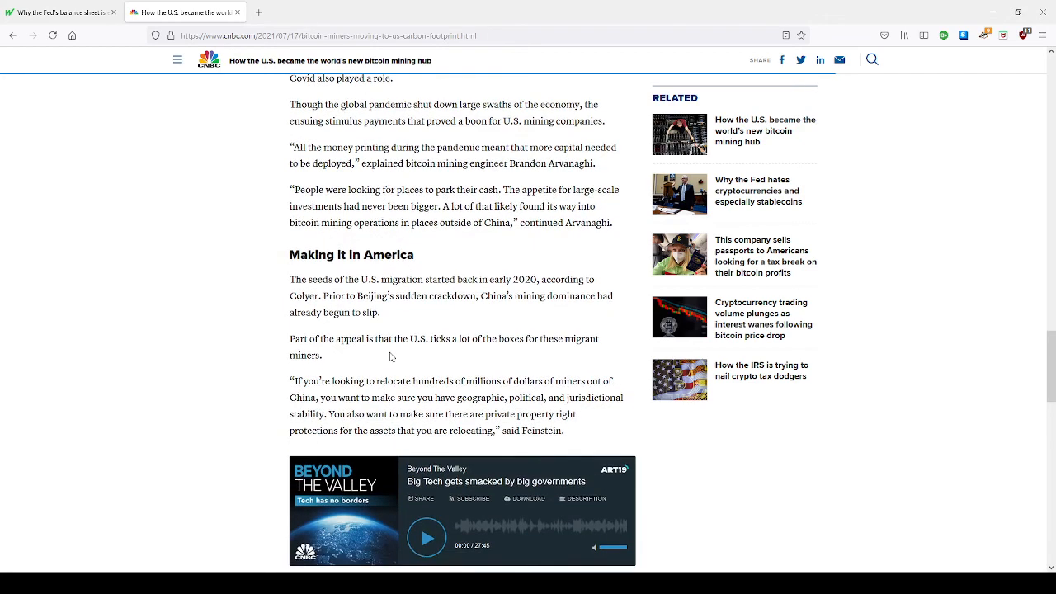